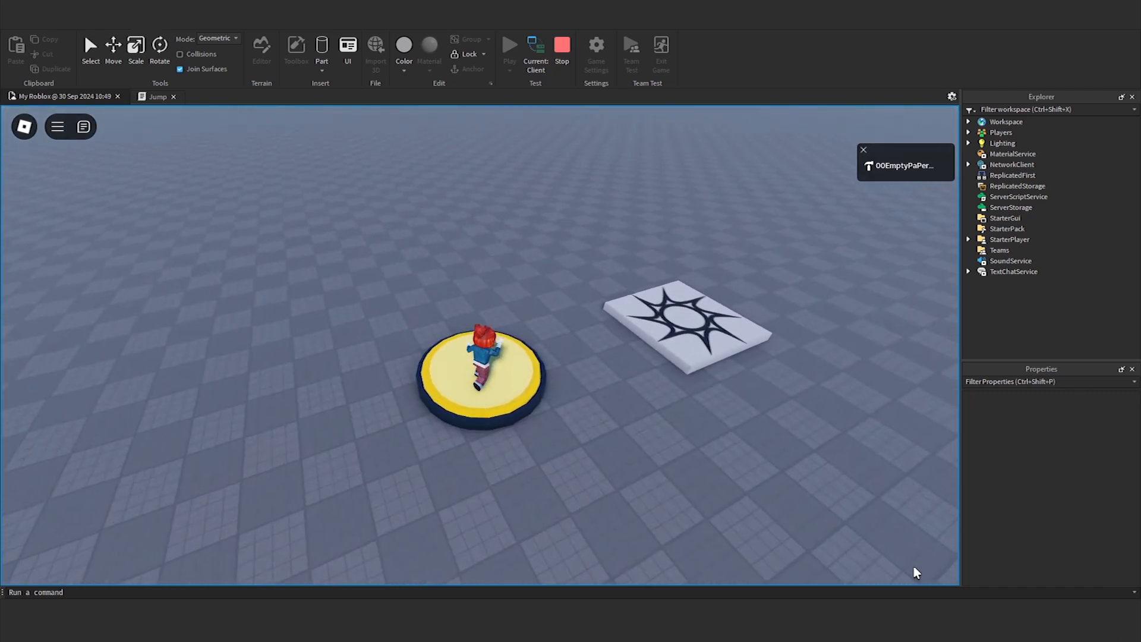
{"action": "left_click", "coordinate": [509, 44]}
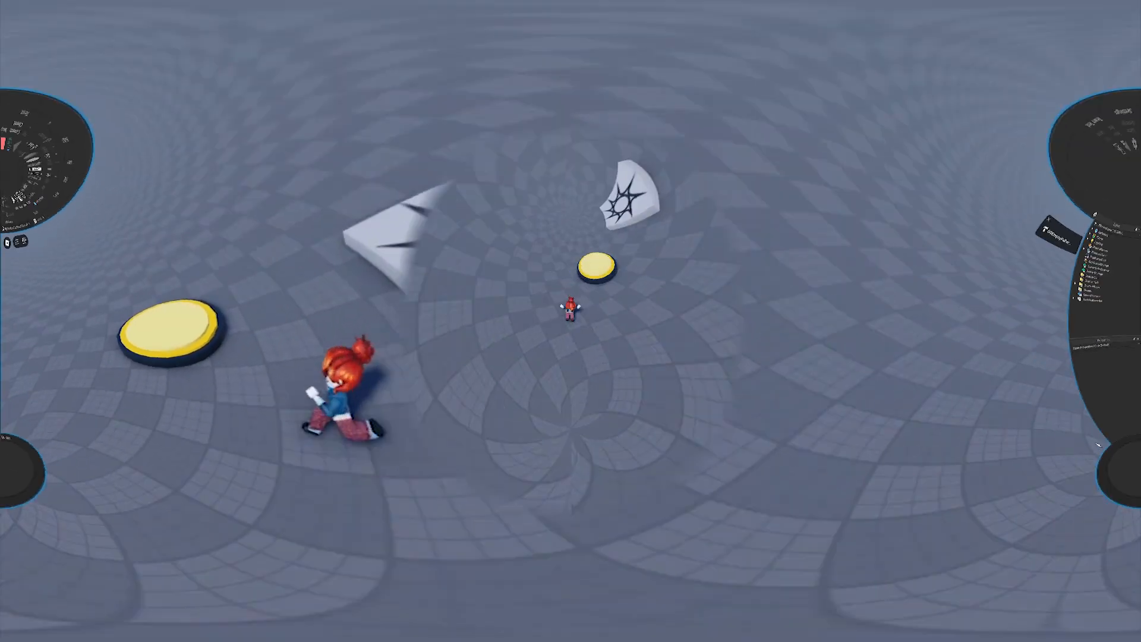